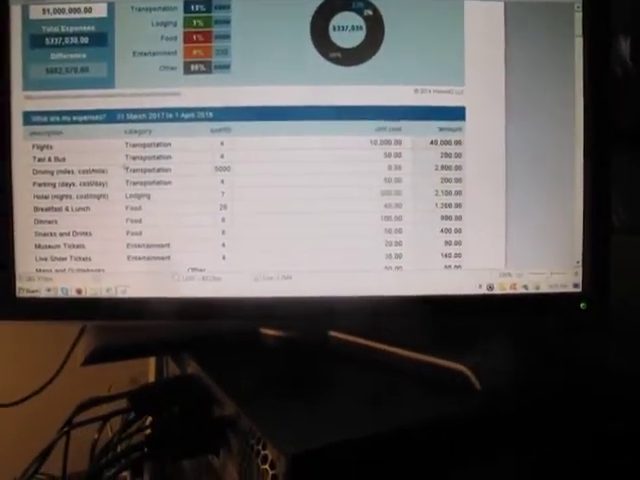
scroll(down, 3)
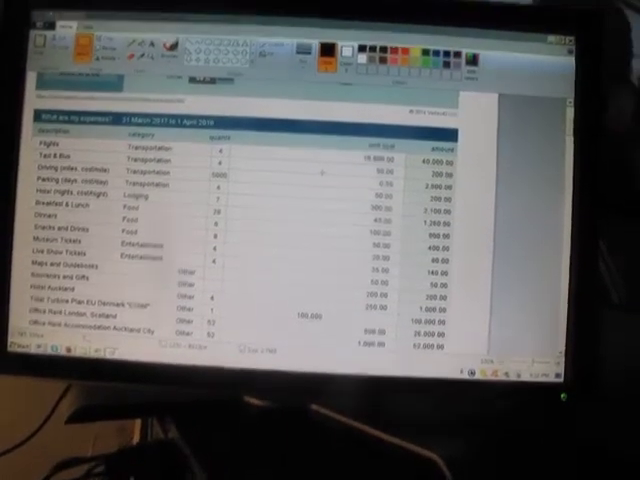
scroll(down, 3)
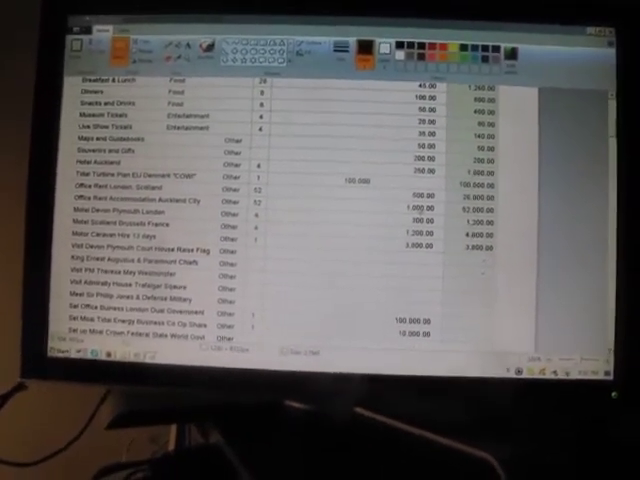
scroll(down, 3)
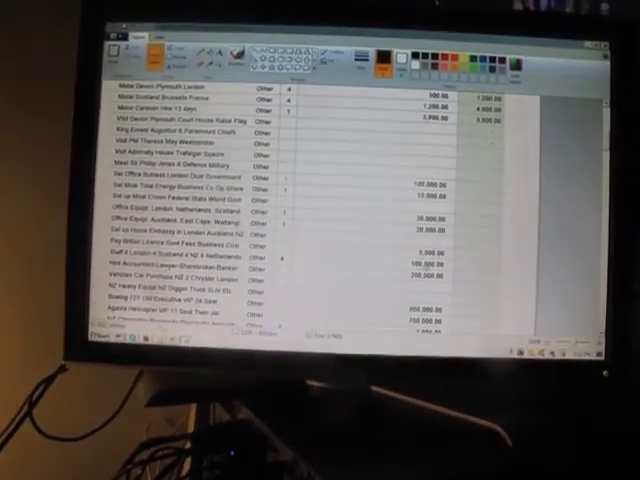
scroll(down, 3)
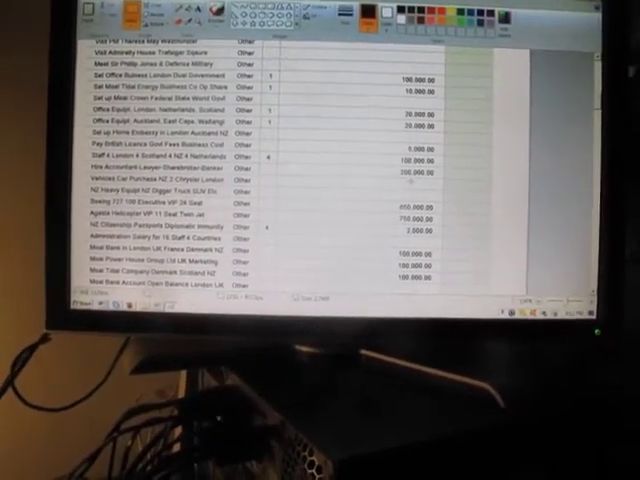
scroll(down, 3)
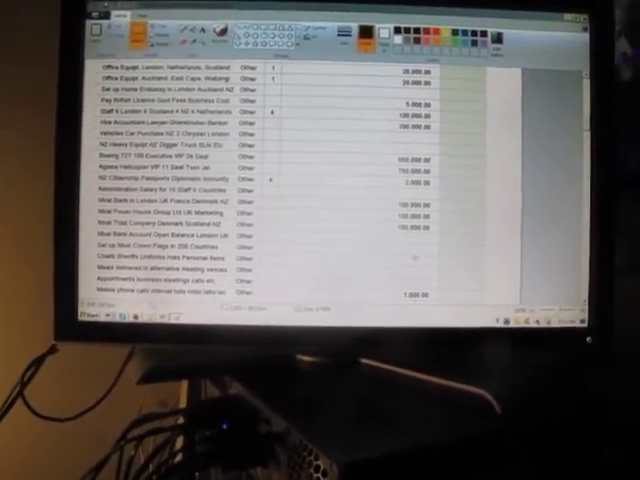
scroll(down, 3)
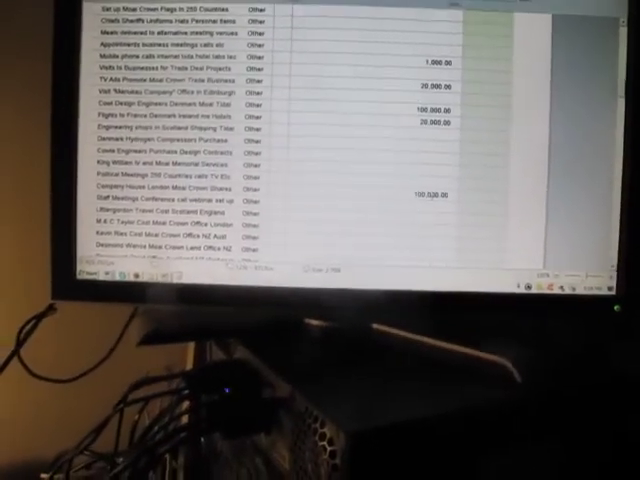
scroll(down, 3)
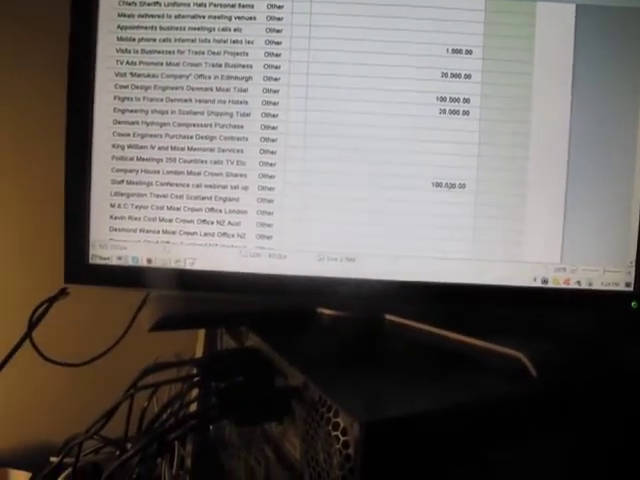
scroll(down, 3)
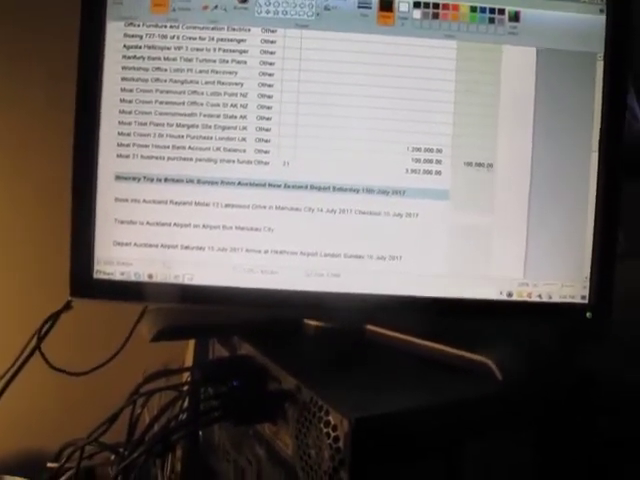
scroll(down, 3)
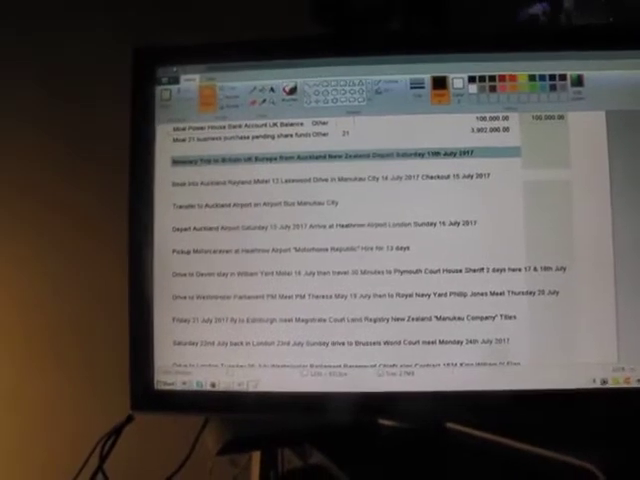
scroll(down, 3)
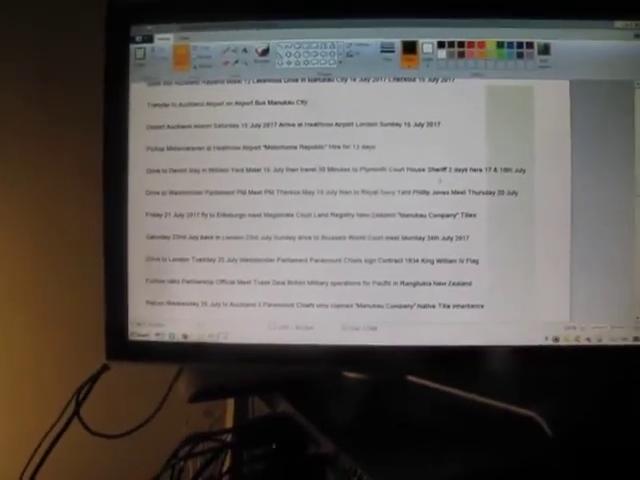
scroll(down, 3)
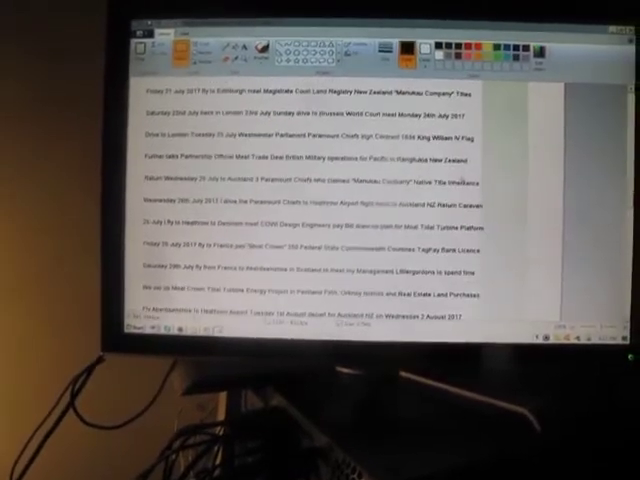
scroll(down, 3)
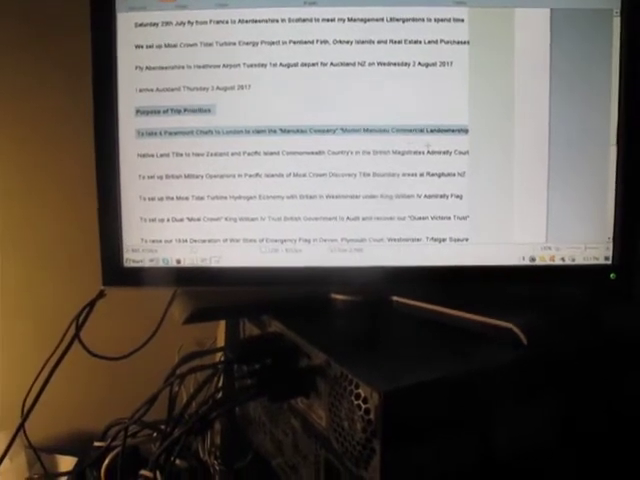
scroll(down, 3)
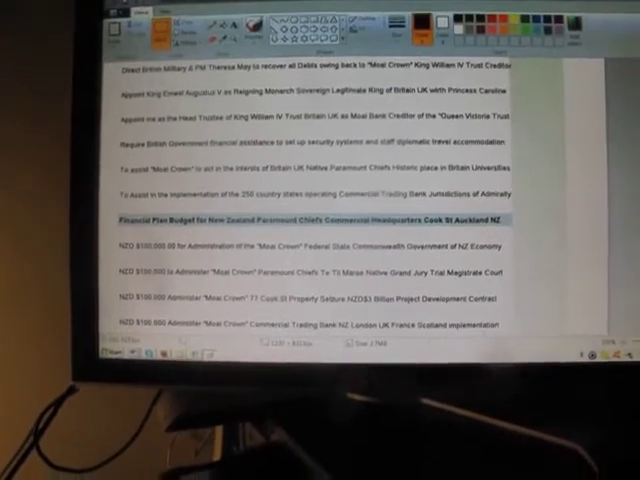
scroll(down, 3)
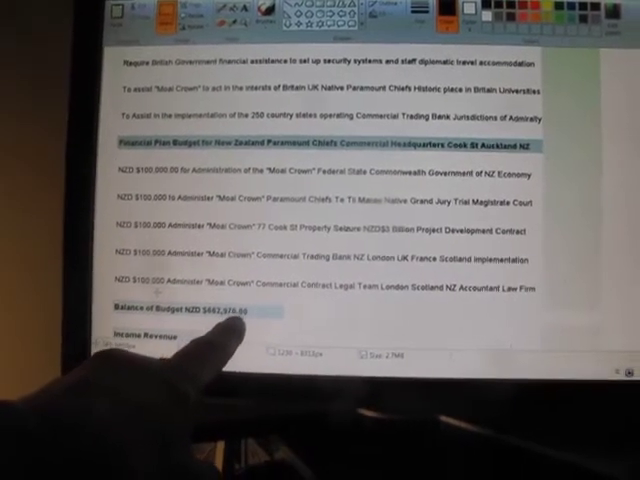
scroll(down, 3)
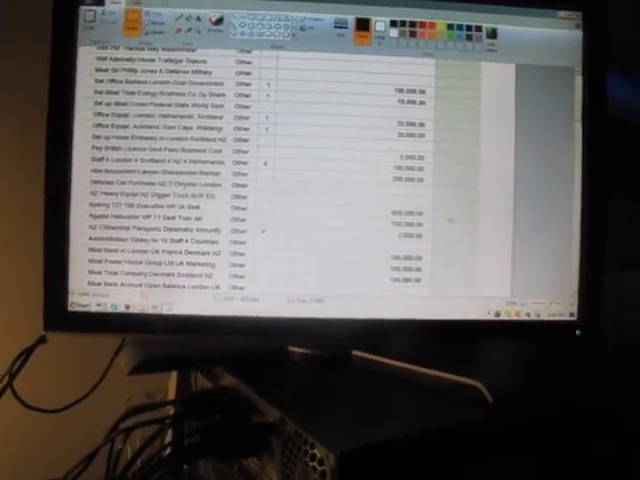
scroll(down, 3)
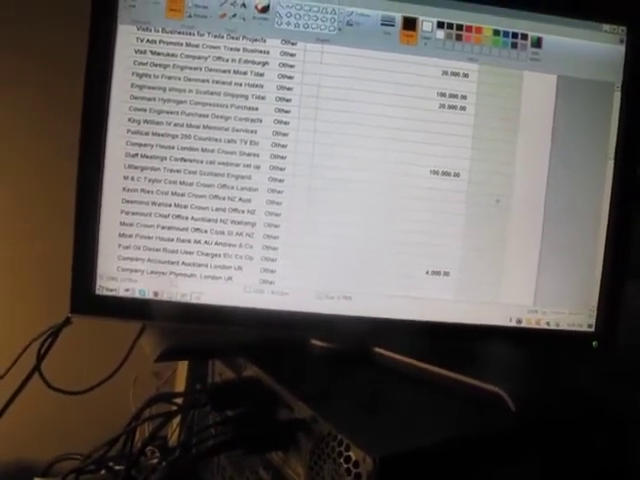
scroll(down, 3)
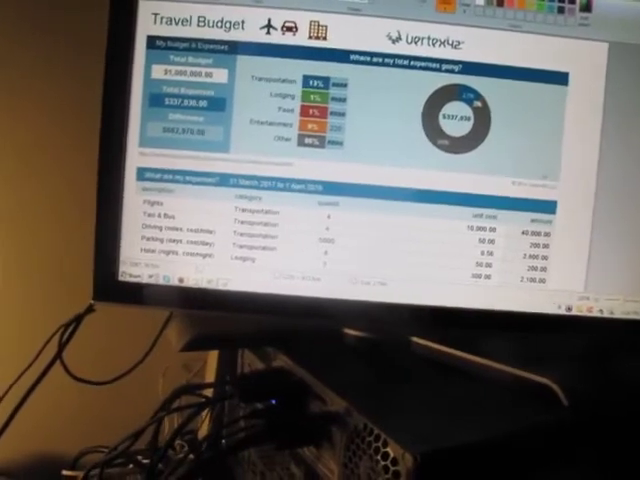
scroll(down, 3)
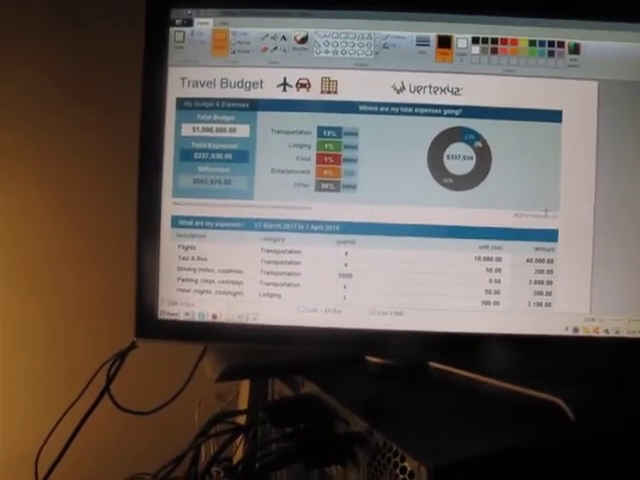
scroll(down, 3)
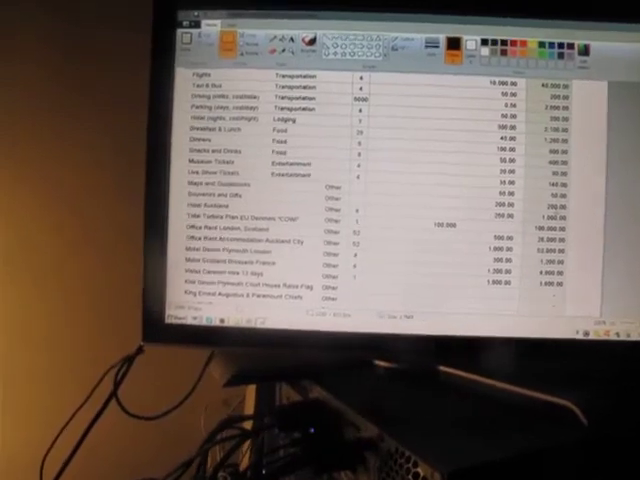
scroll(down, 3)
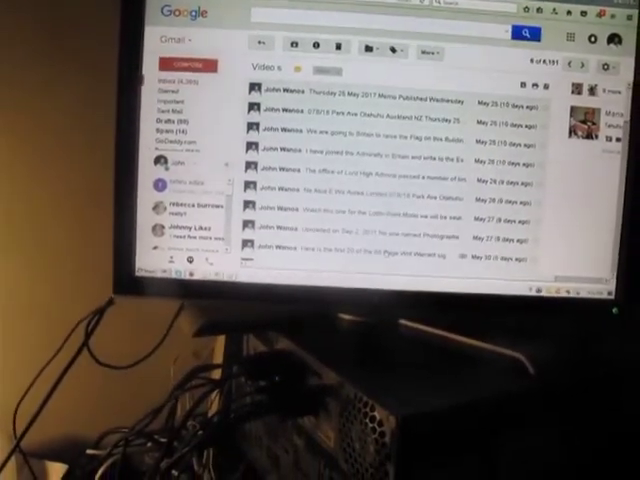
scroll(down, 3)
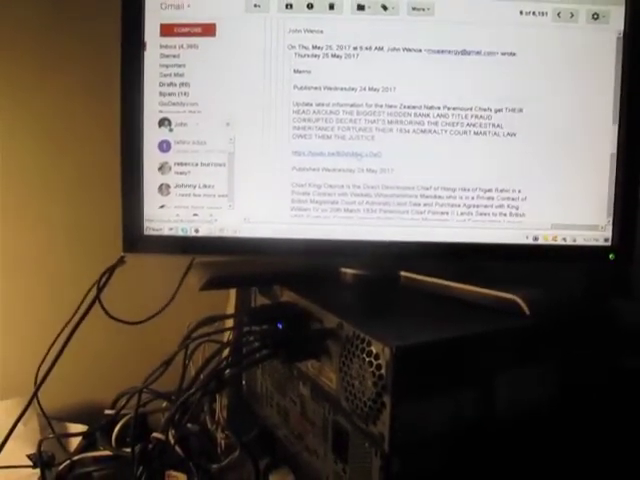
scroll(down, 3)
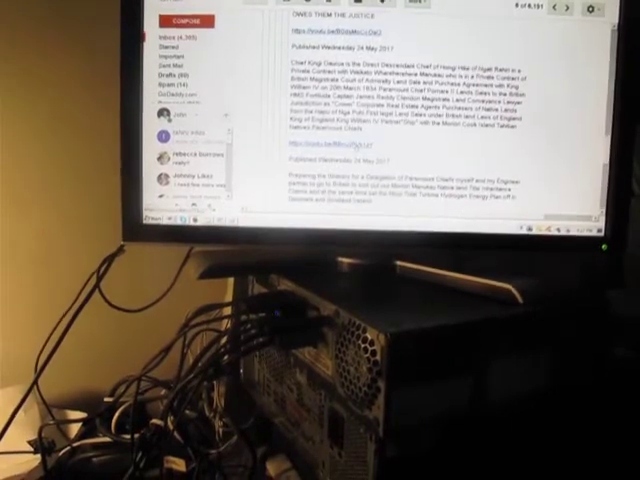